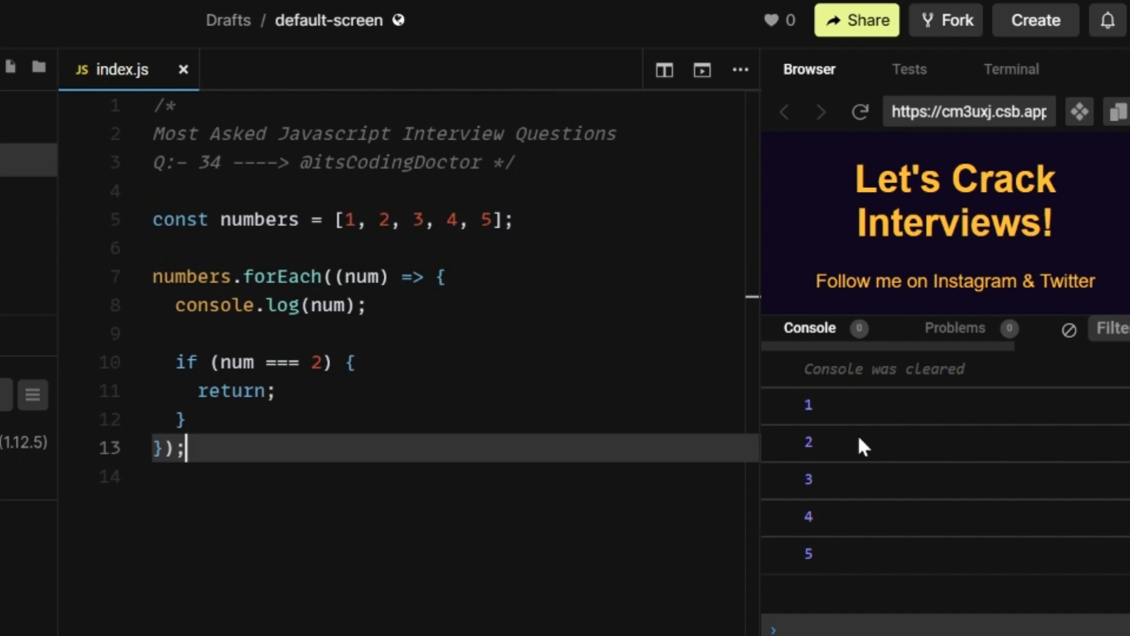
mouse_move(402, 362)
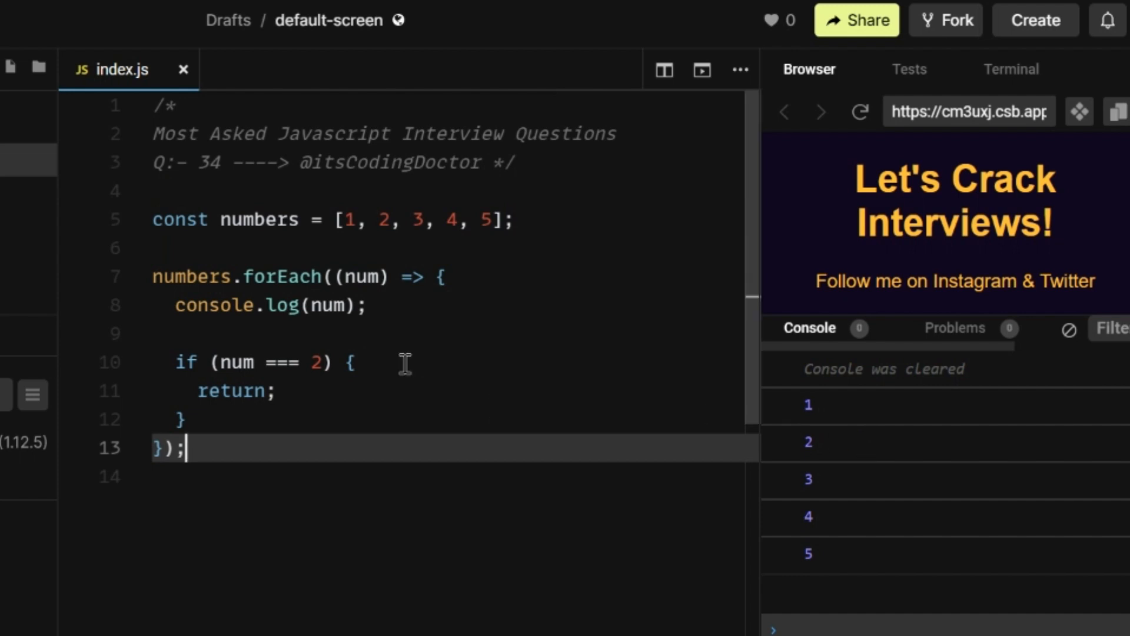
mouse_move(212, 416)
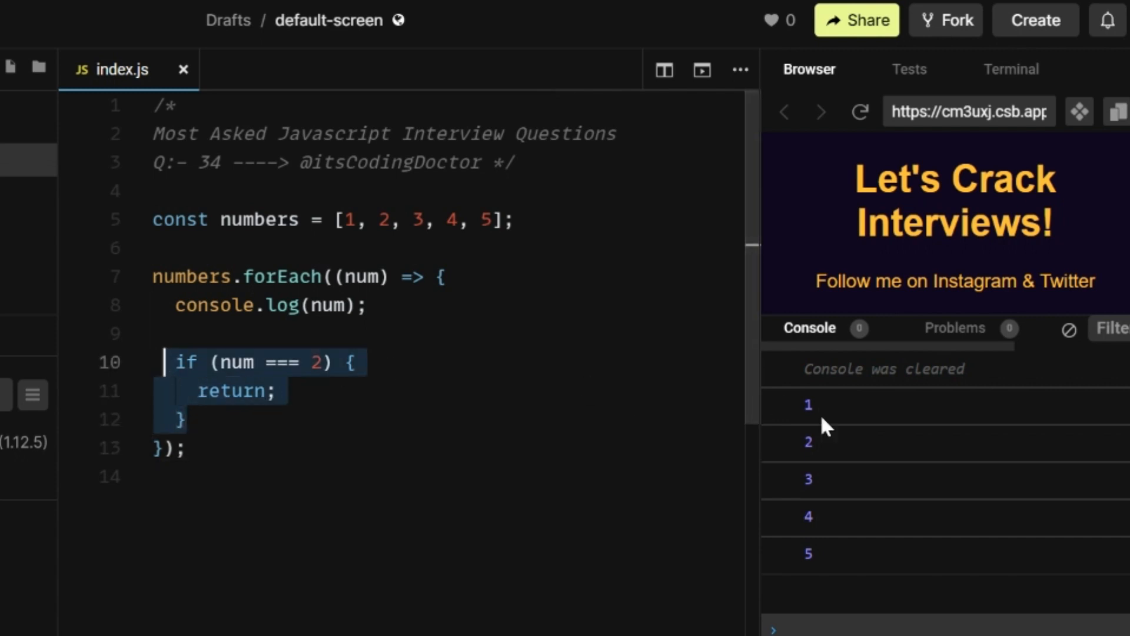
mouse_move(830, 441)
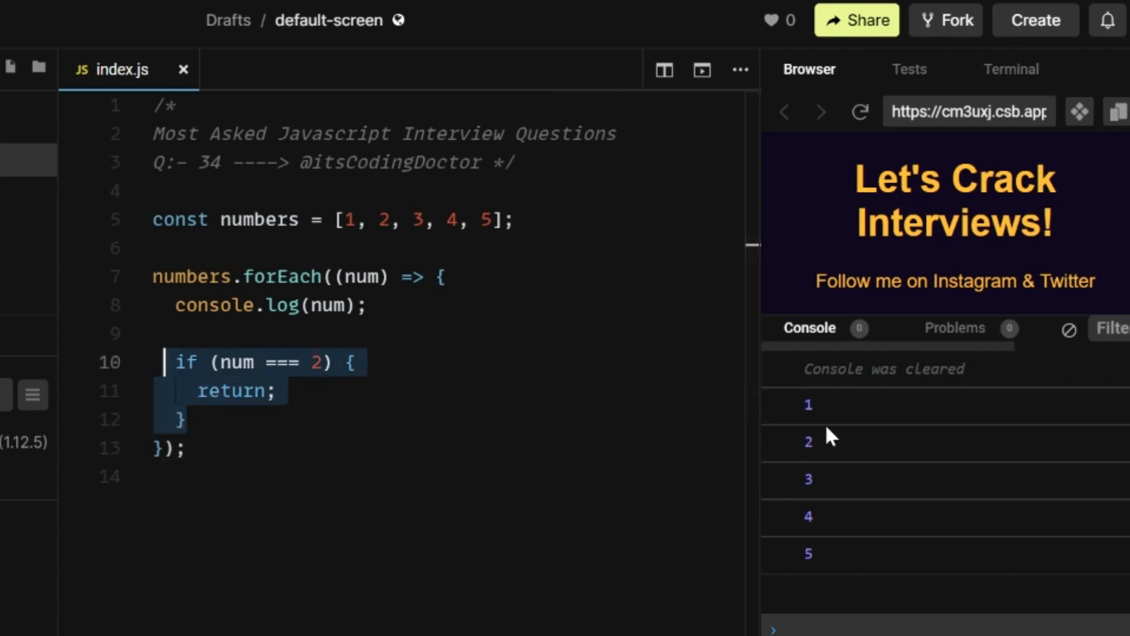
mouse_move(831, 457)
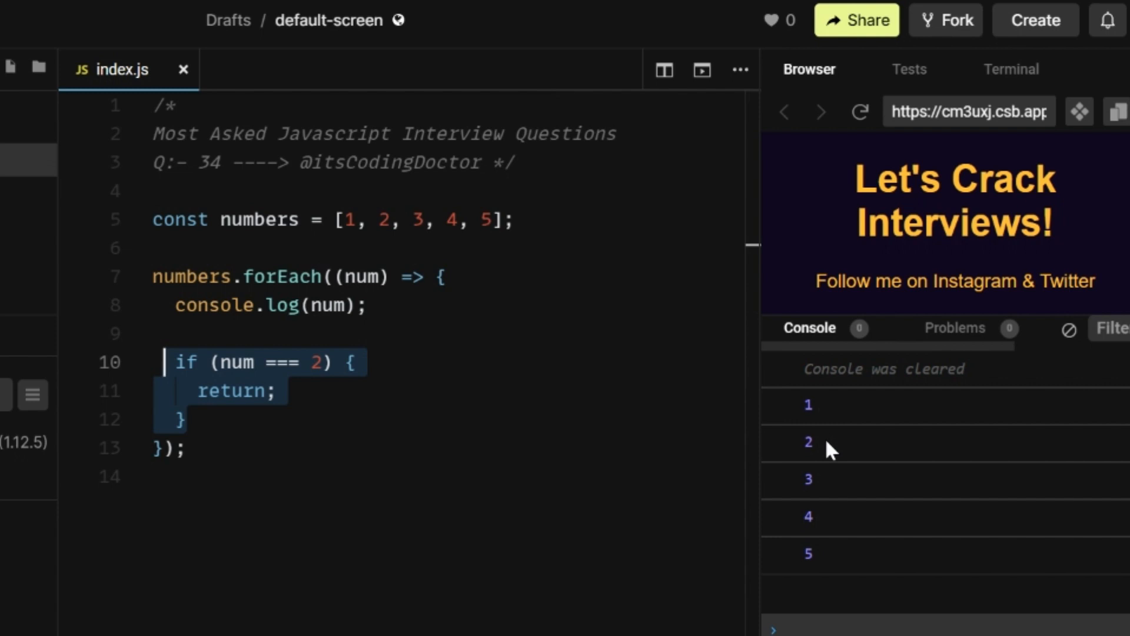
mouse_move(831, 516)
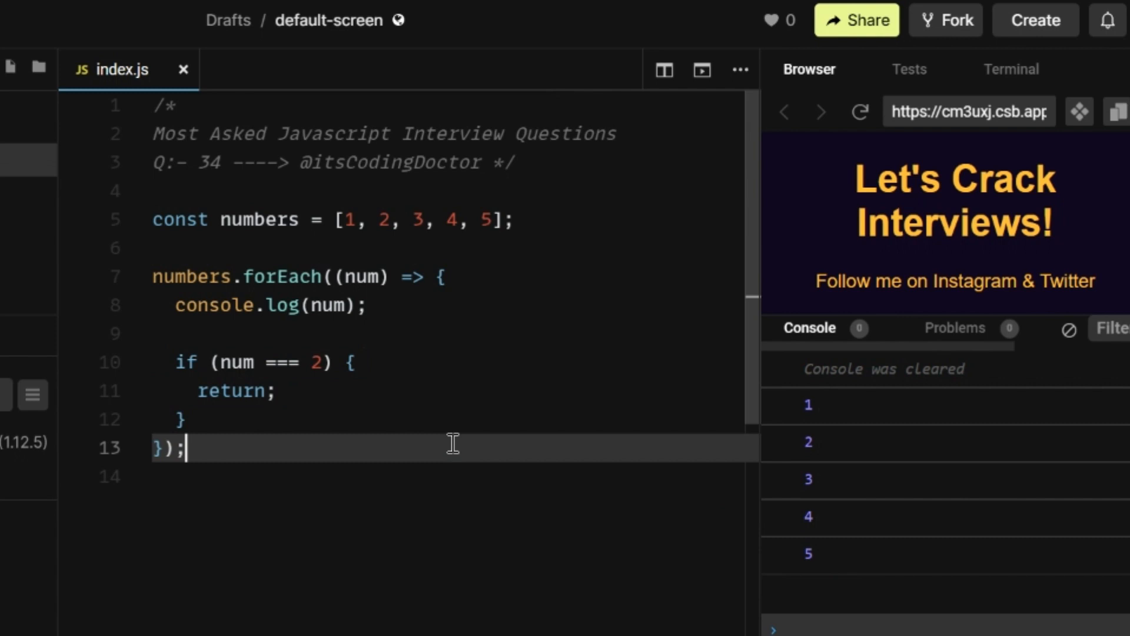
mouse_move(494, 436)
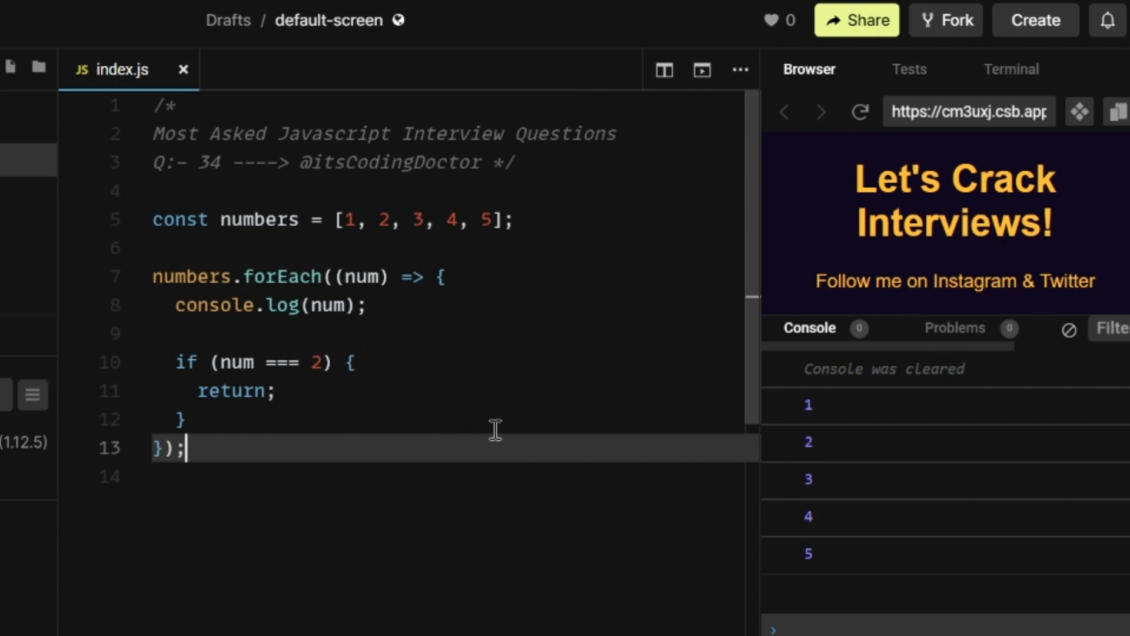
mouse_move(538, 445)
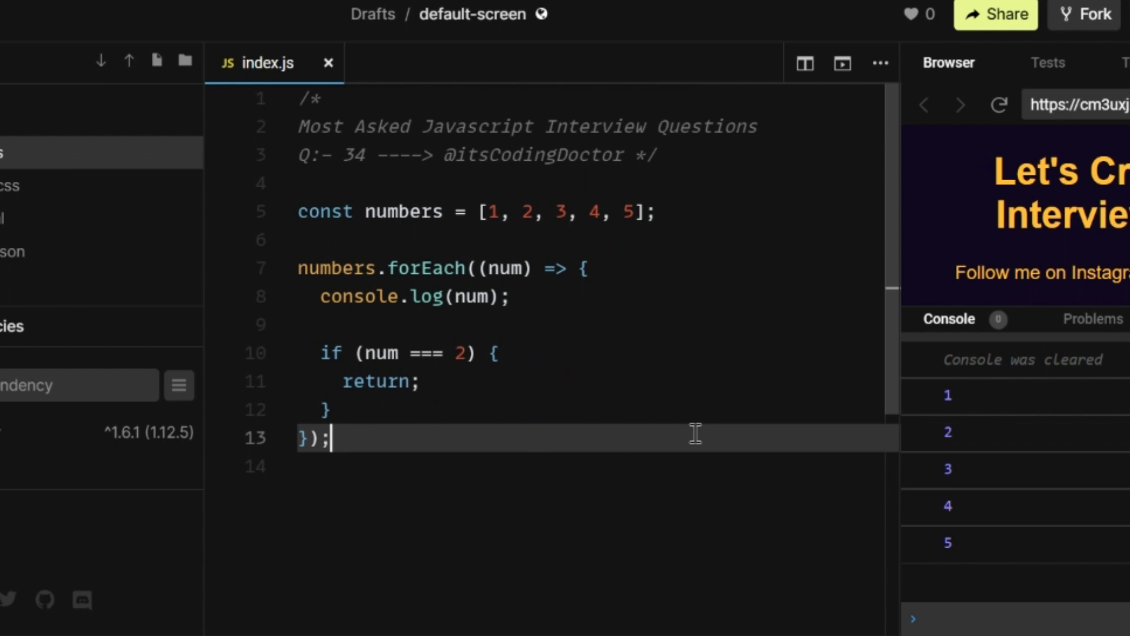
mouse_move(963, 527)
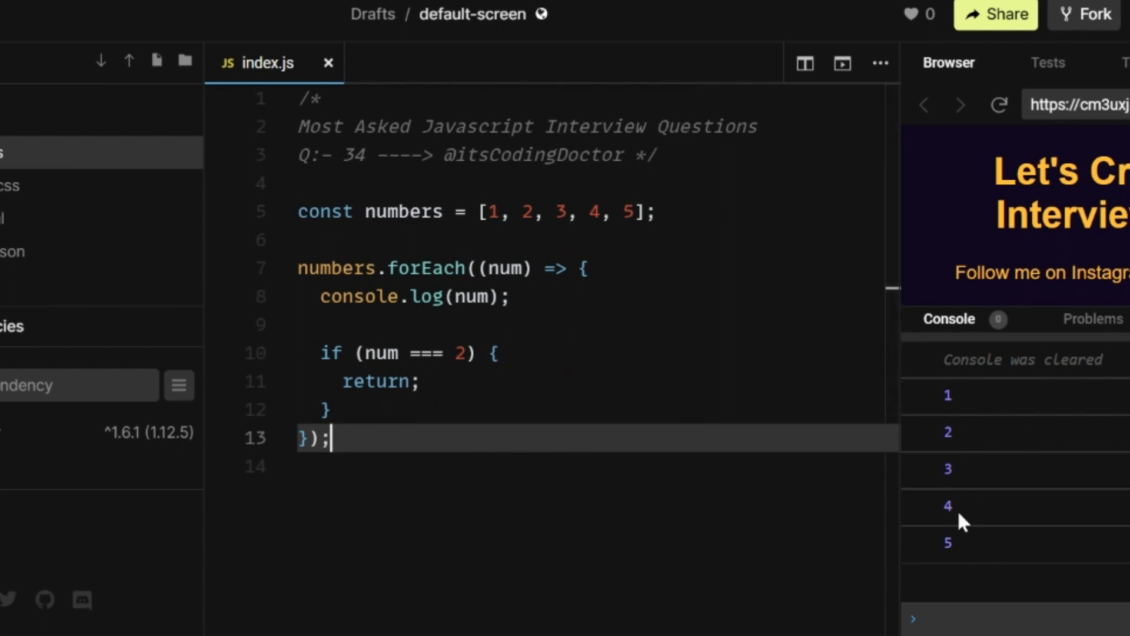
mouse_move(547, 440)
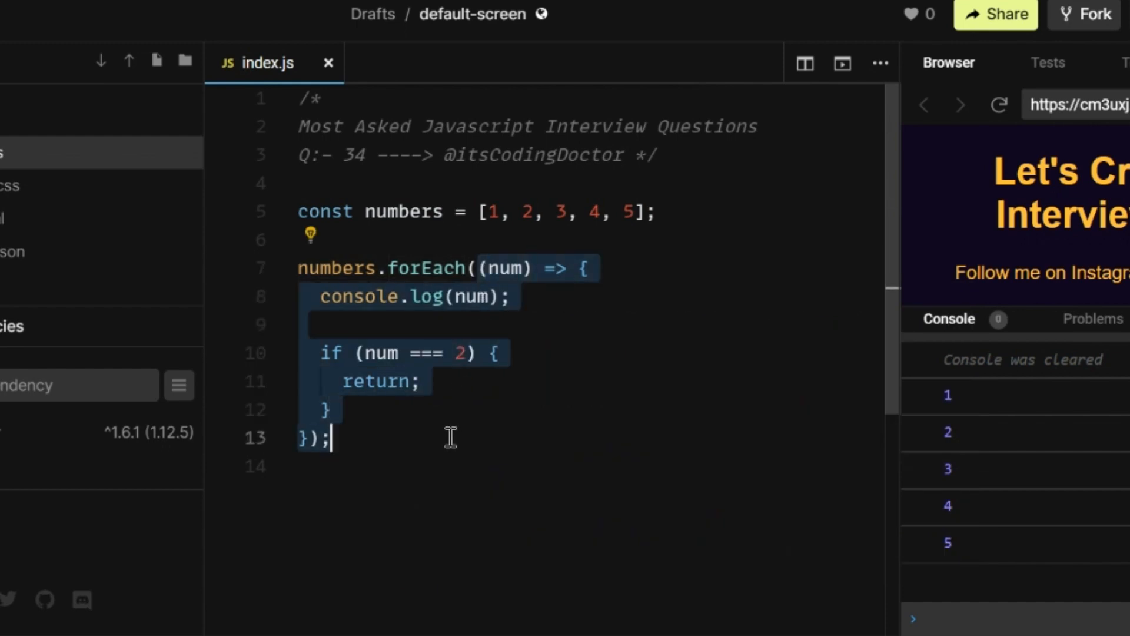
mouse_move(565, 414)
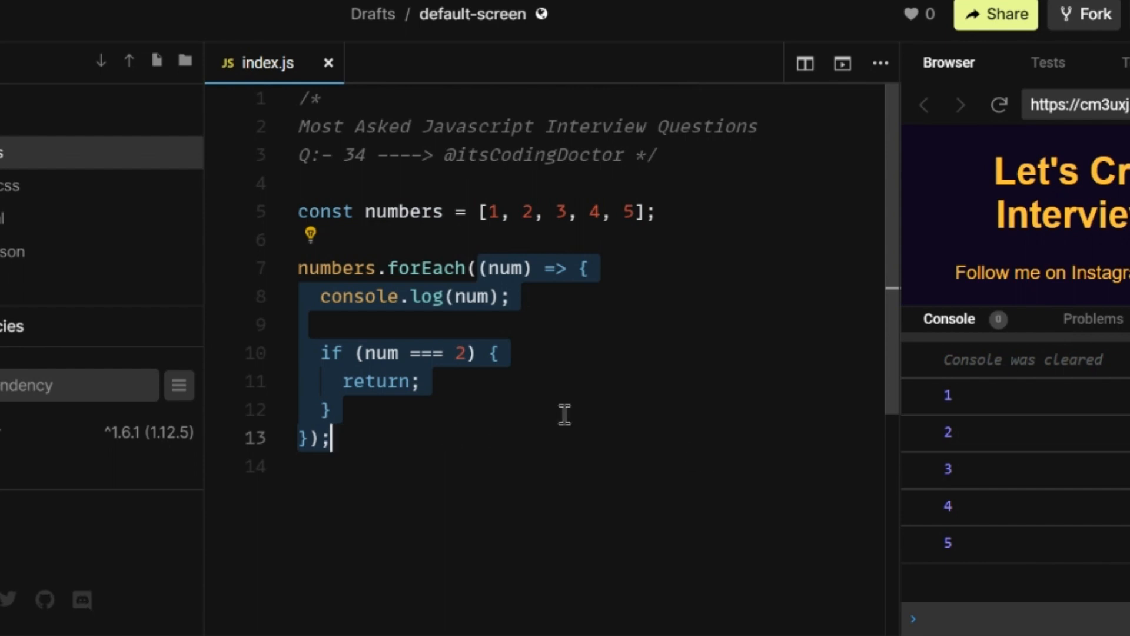
Step: Swap return for break in the forEach callback, then select the numbers array and forEach block
left_click(422, 381)
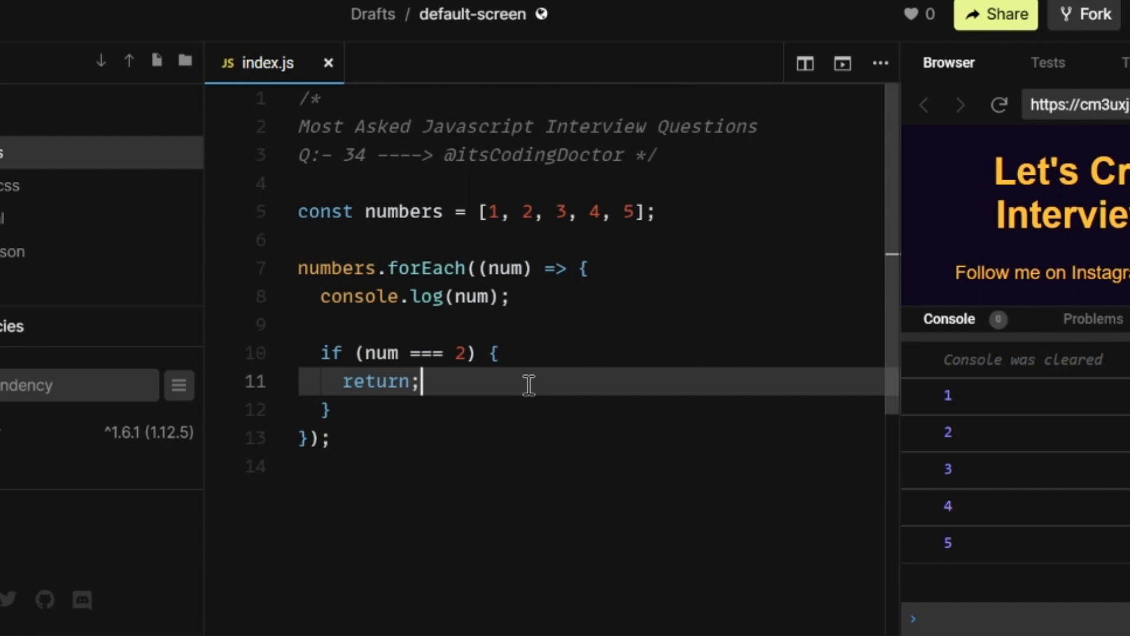
mouse_move(516, 280)
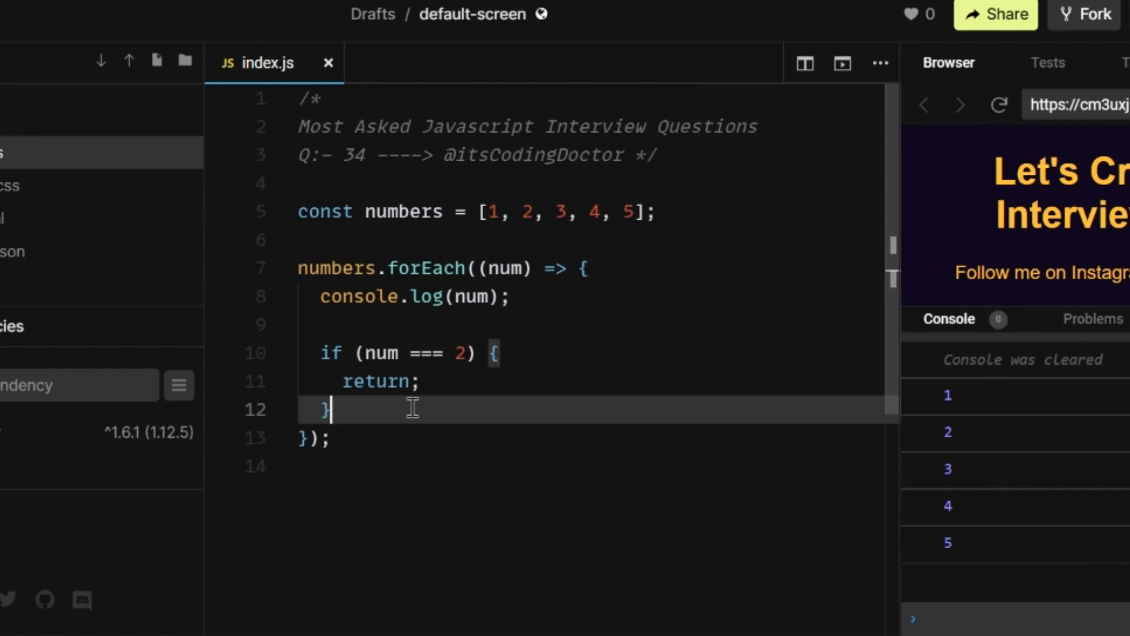
double_click(375, 381)
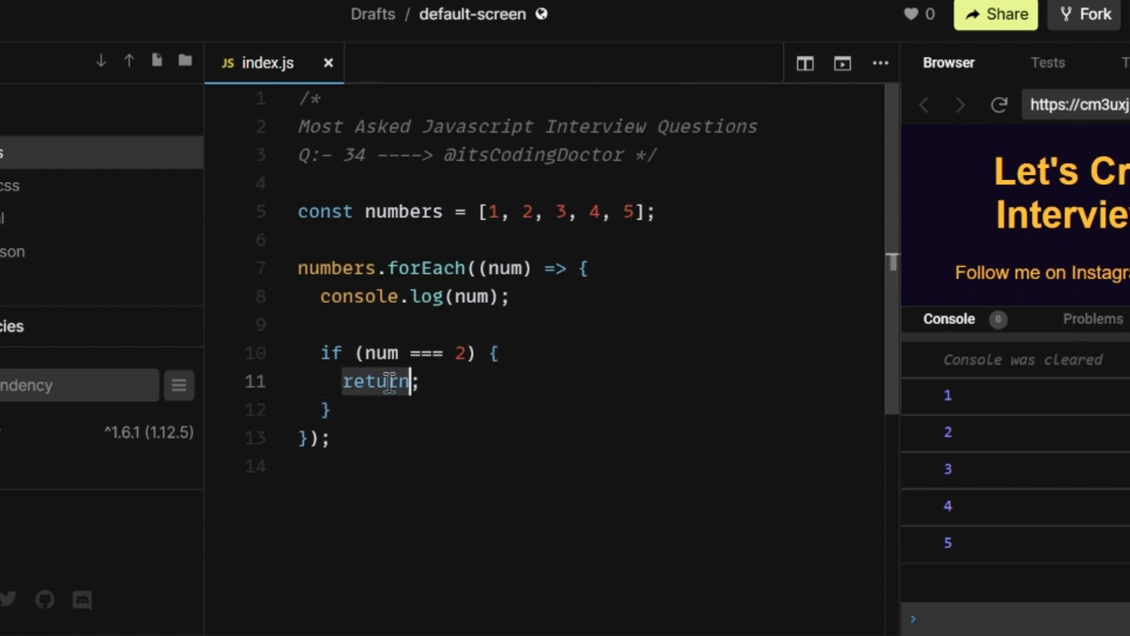
type("break;")
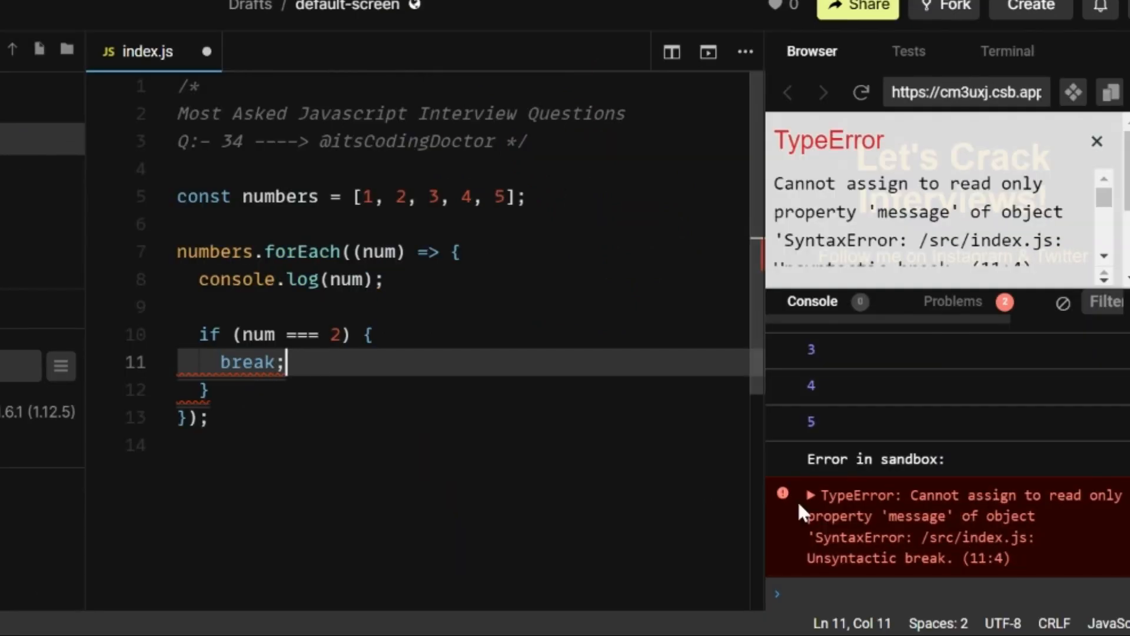
mouse_move(308, 400)
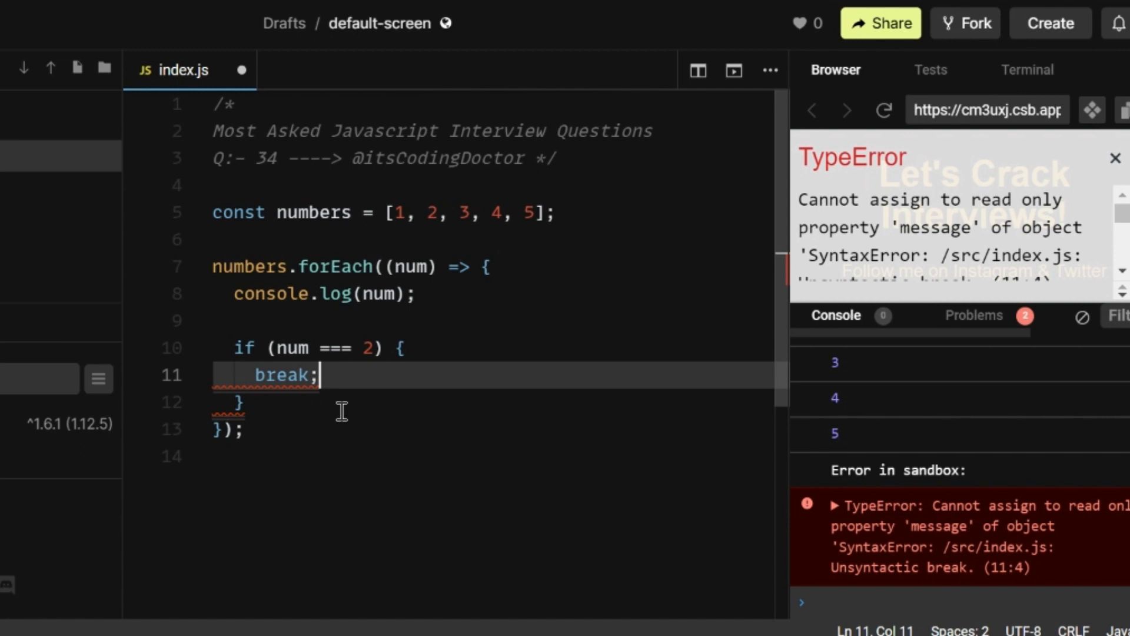
left_click_drag(319, 375, 259, 266)
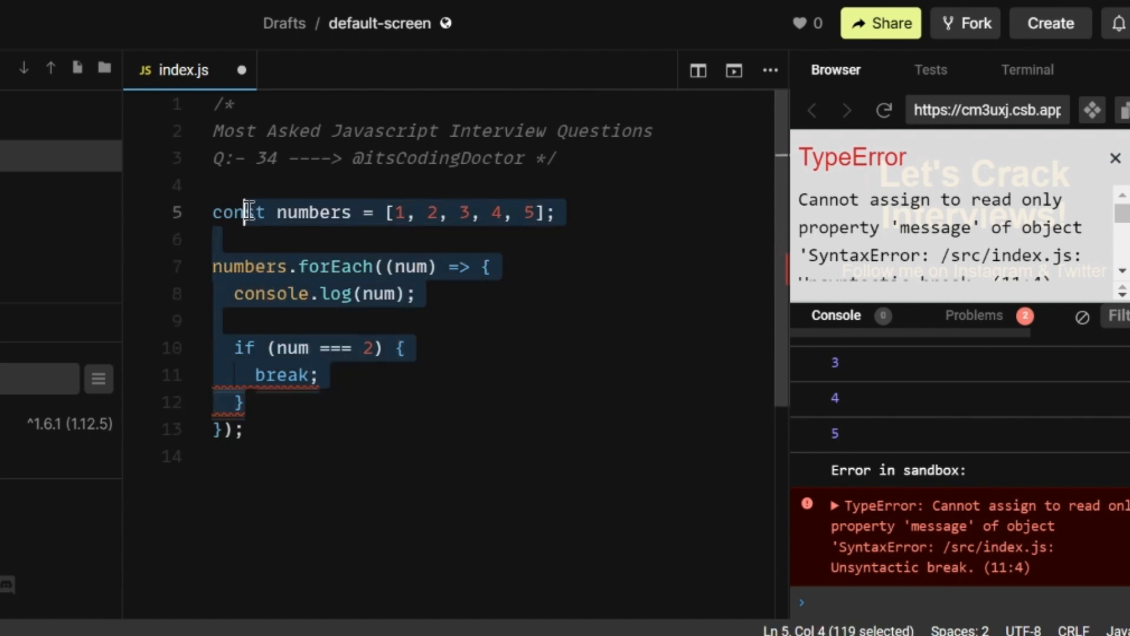
mouse_move(325, 429)
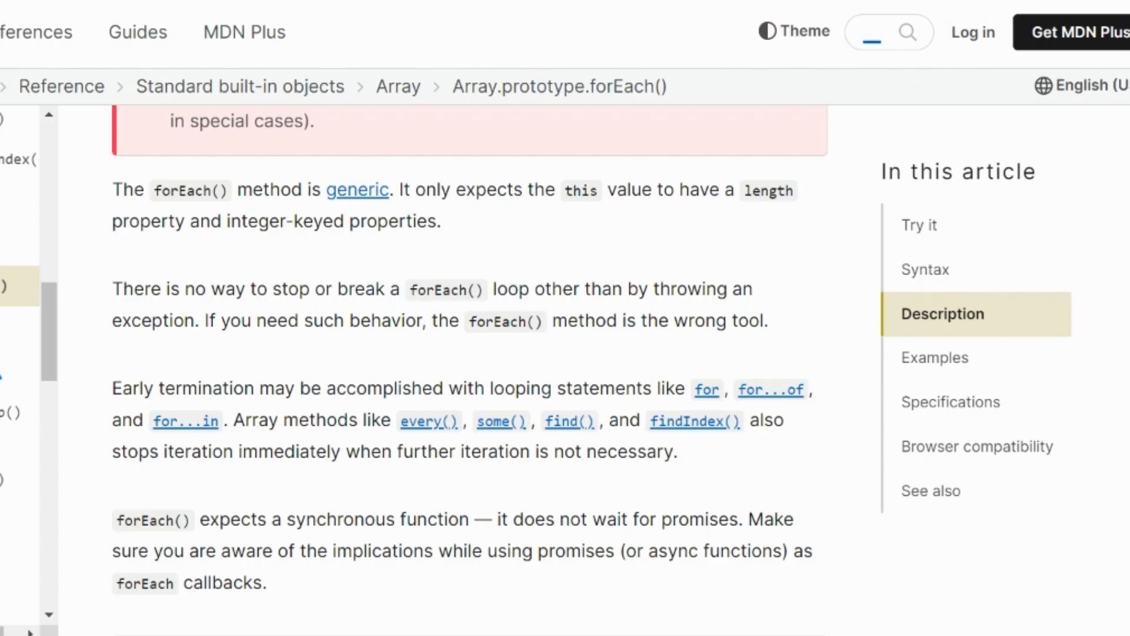
mouse_move(105, 291)
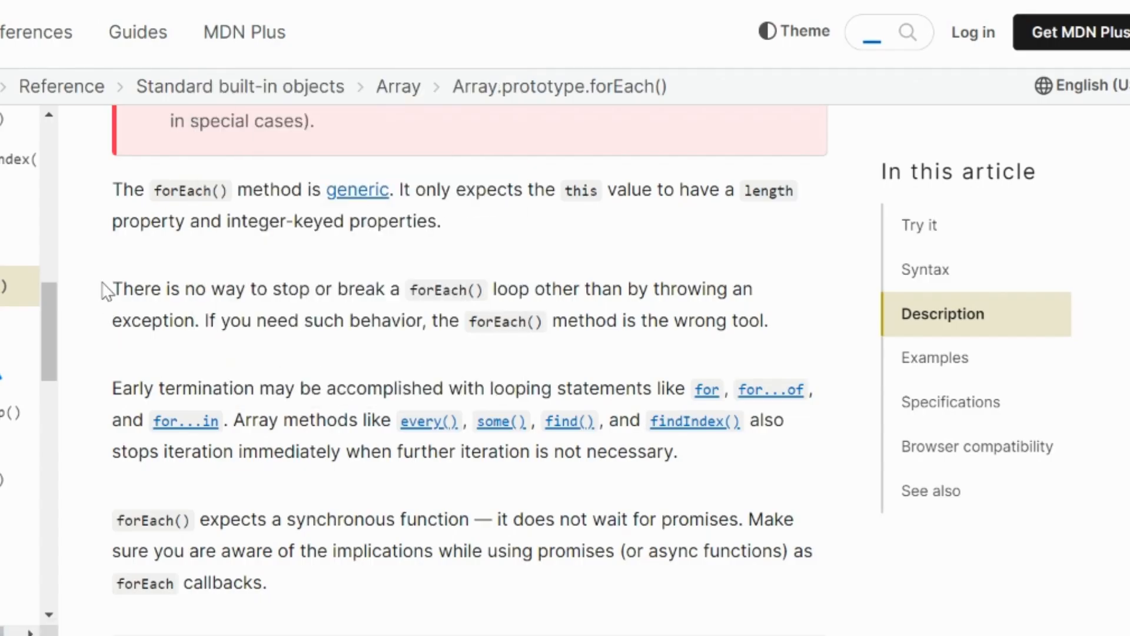
Step: Highlight the MDN sentence stating a forEach loop cannot be stopped except by throwing
left_click_drag(112, 290, 282, 290)
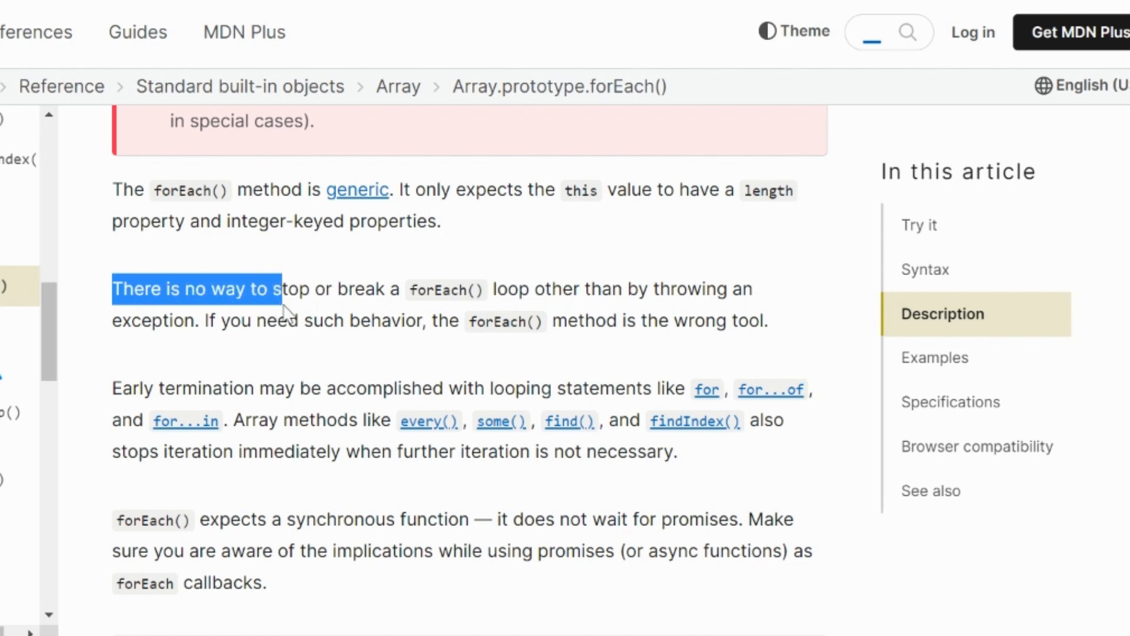
left_click_drag(282, 289, 768, 320)
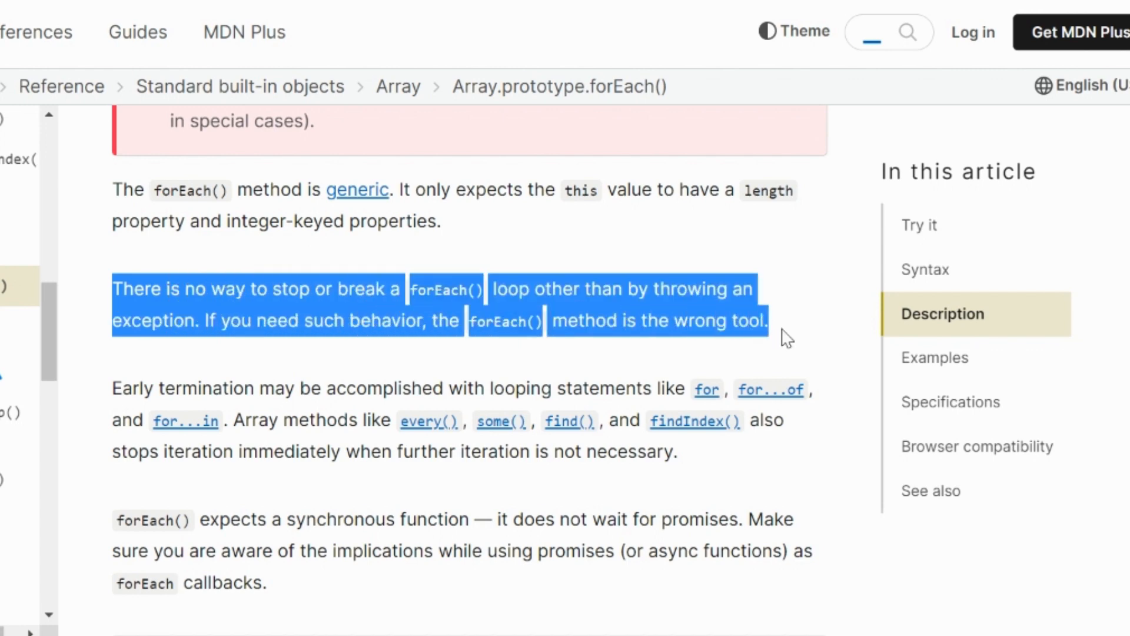
left_click(367, 296)
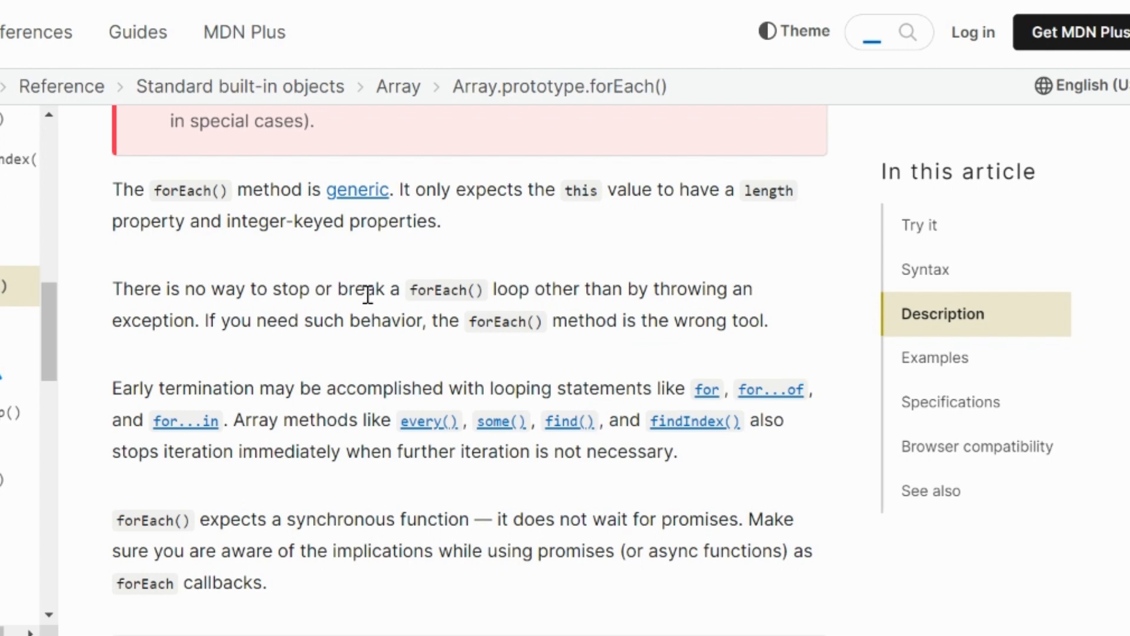
mouse_move(616, 310)
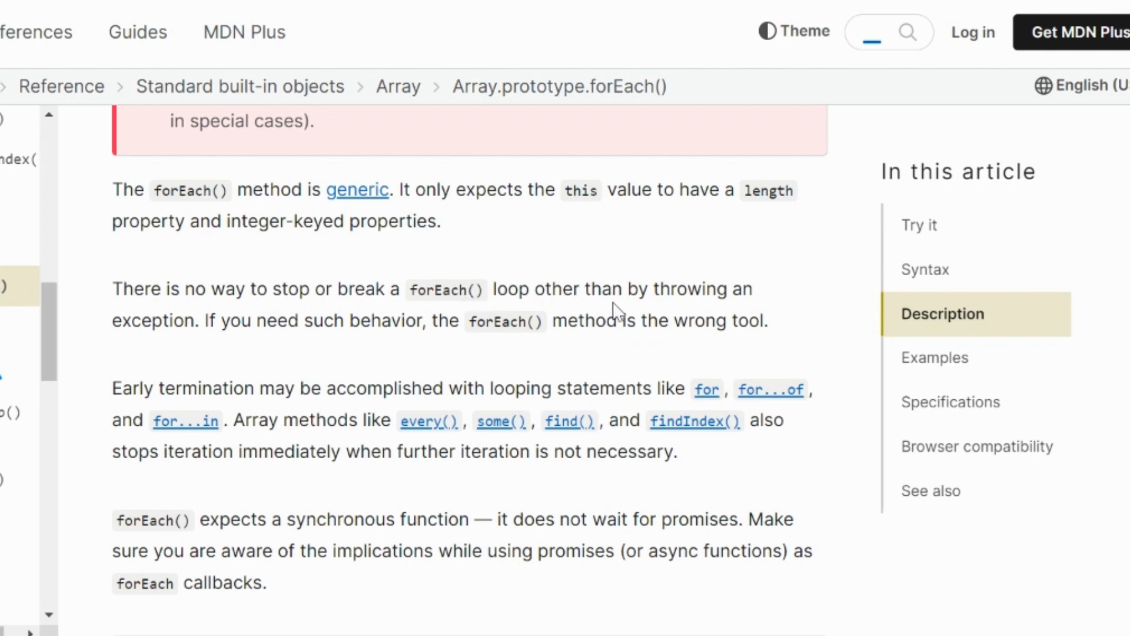
mouse_move(203, 362)
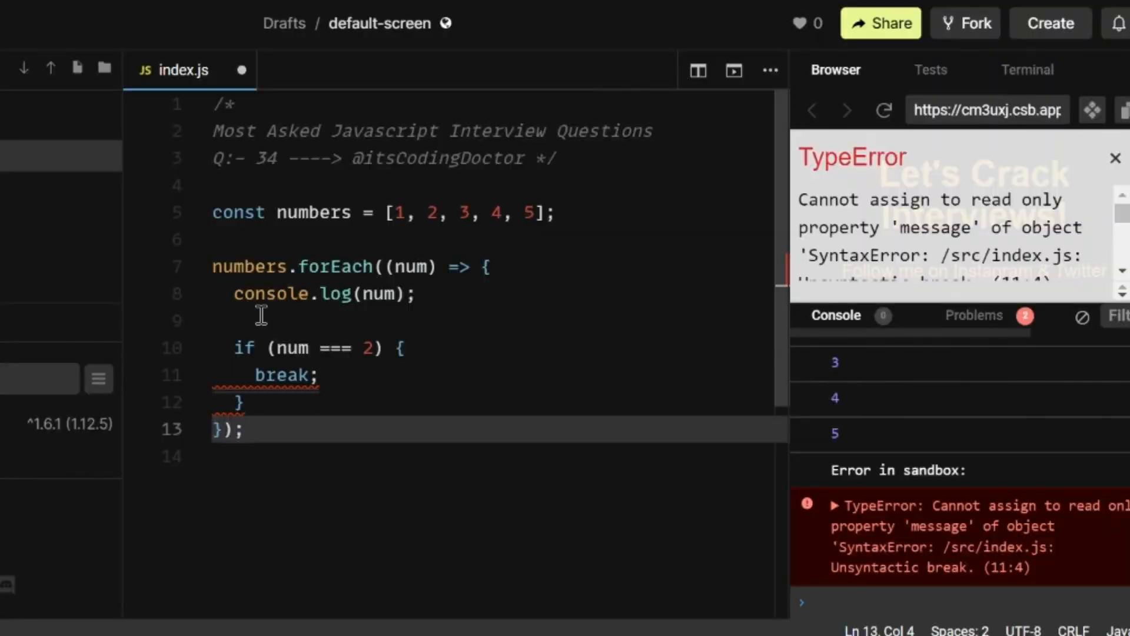
Step: Remove break and write throw new Error("it will stop it") inside the if block
key("Backspace")
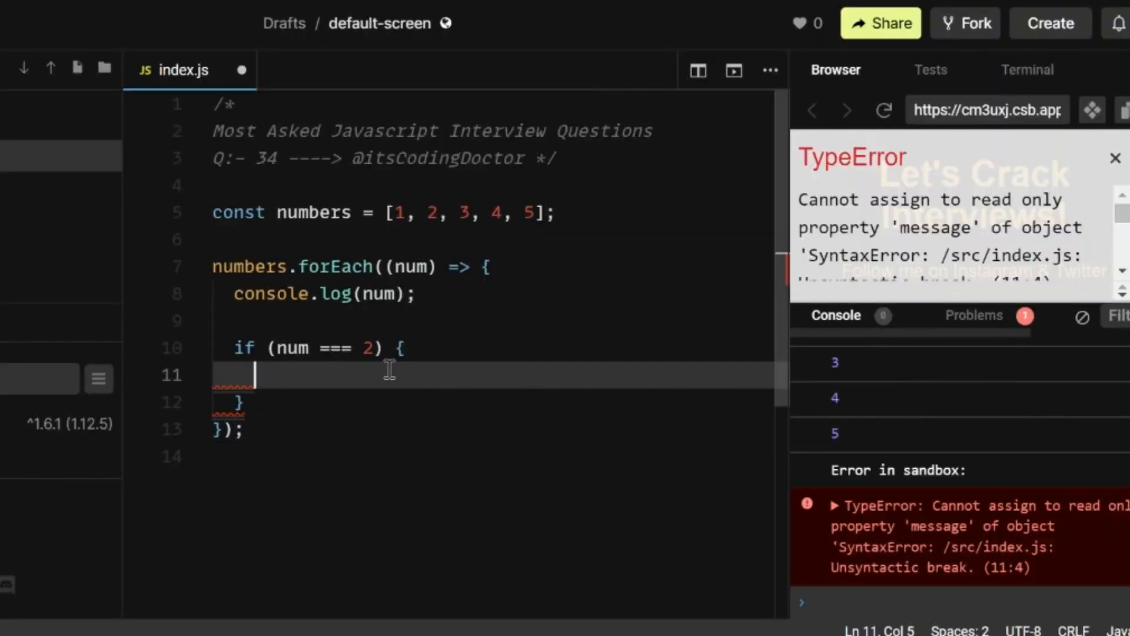
type("throw new")
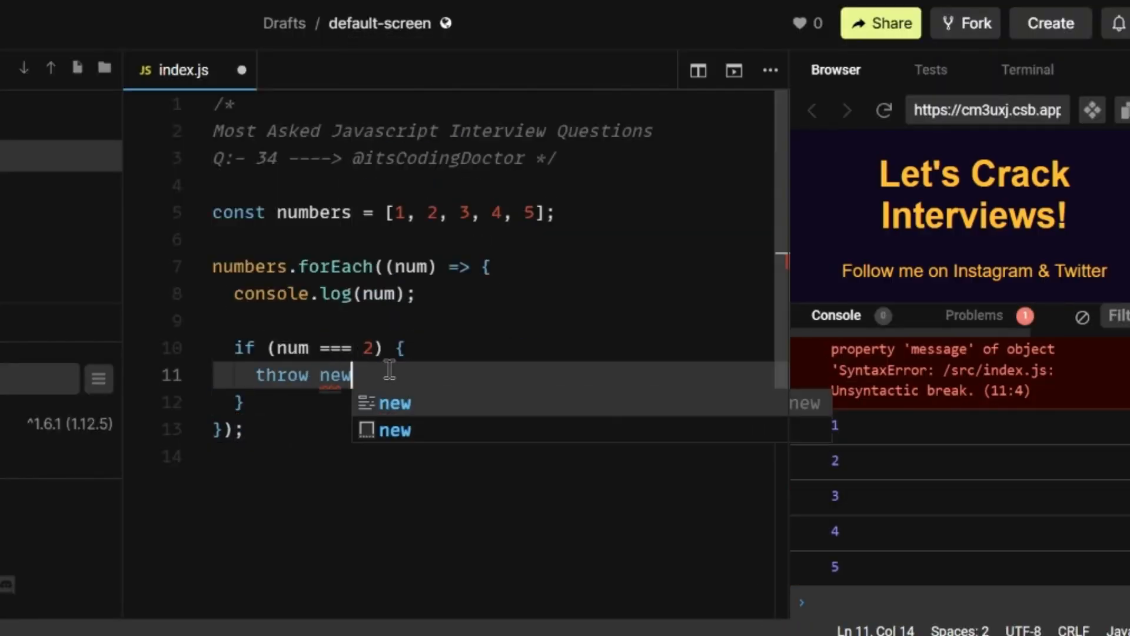
type("Error(\"it will stop it")
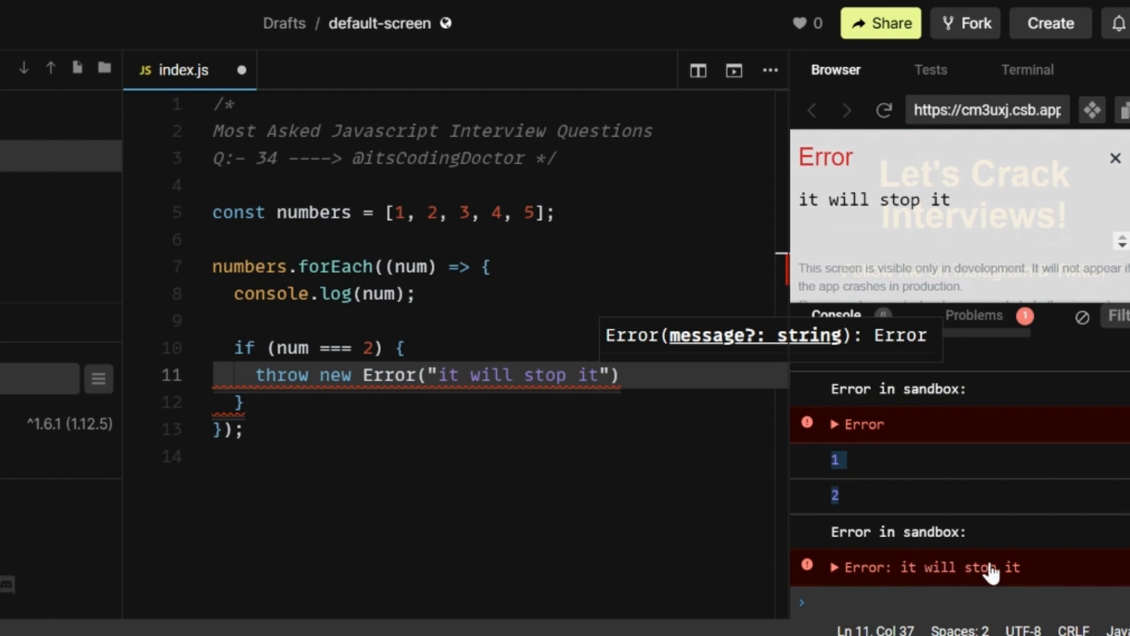
mouse_move(472, 403)
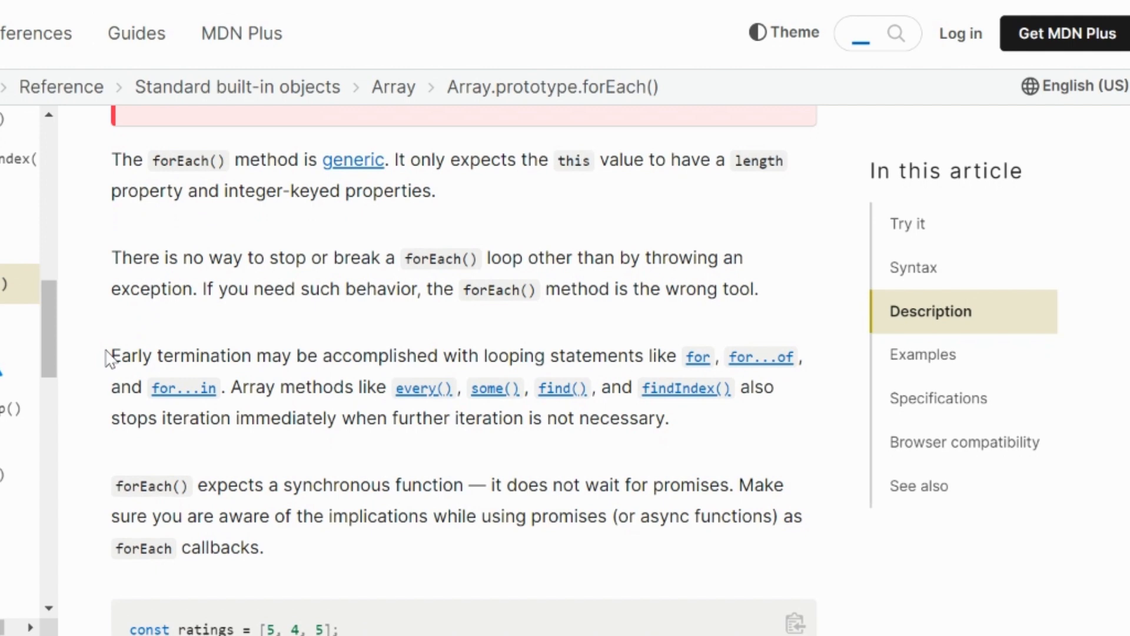
Step: Highlight the MDN paragraph listing for, for...of and for...in for early termination
left_click_drag(109, 355, 509, 418)
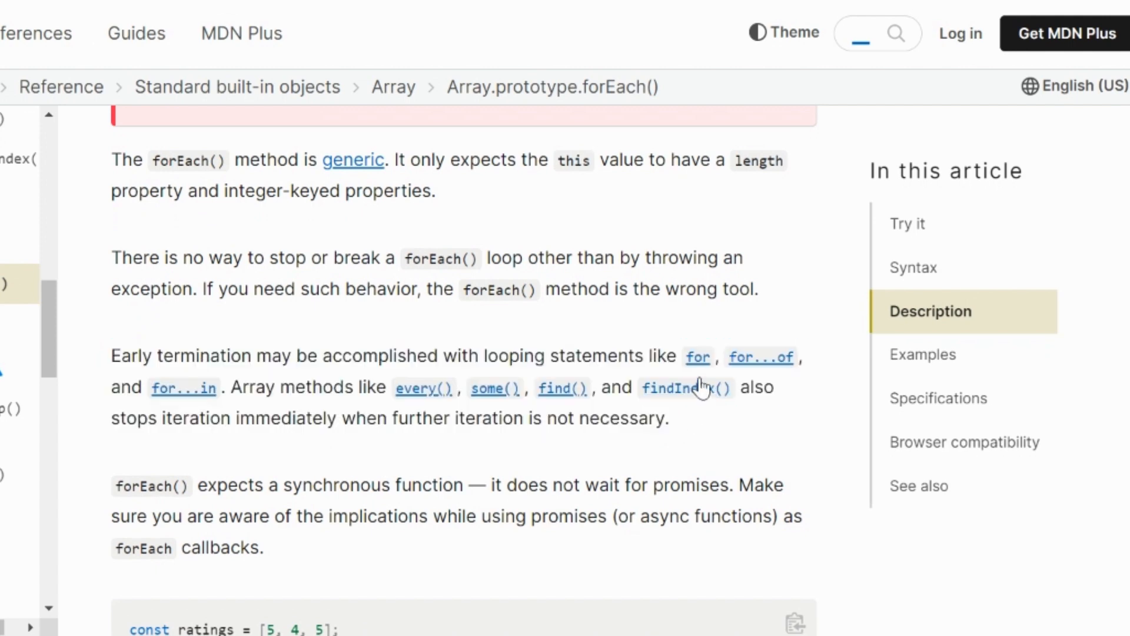
mouse_move(421, 402)
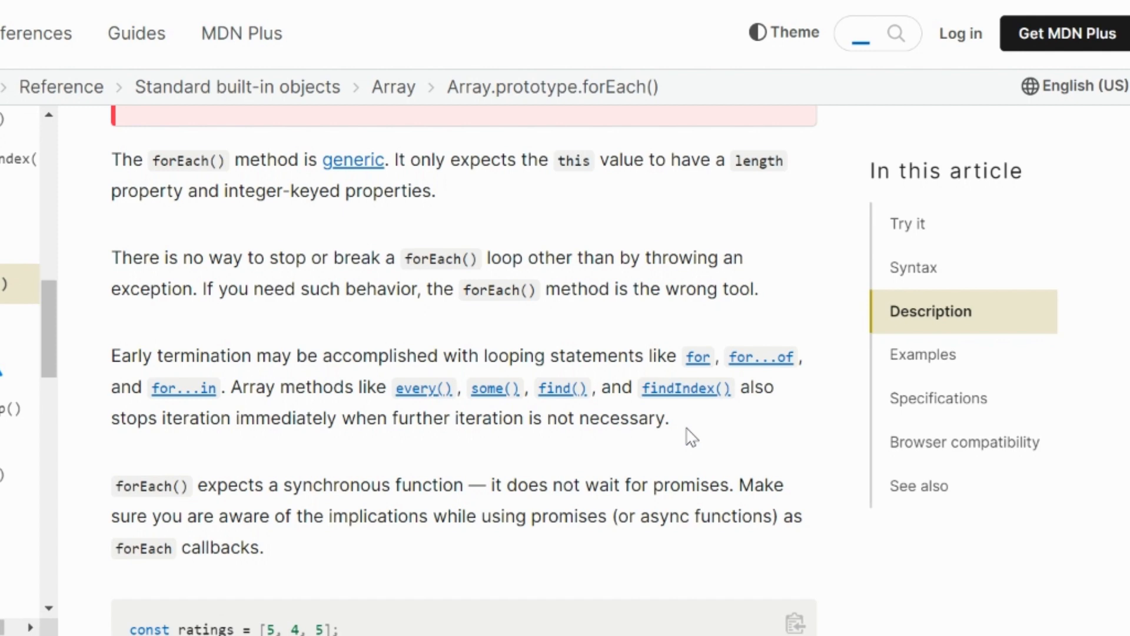
mouse_move(778, 356)
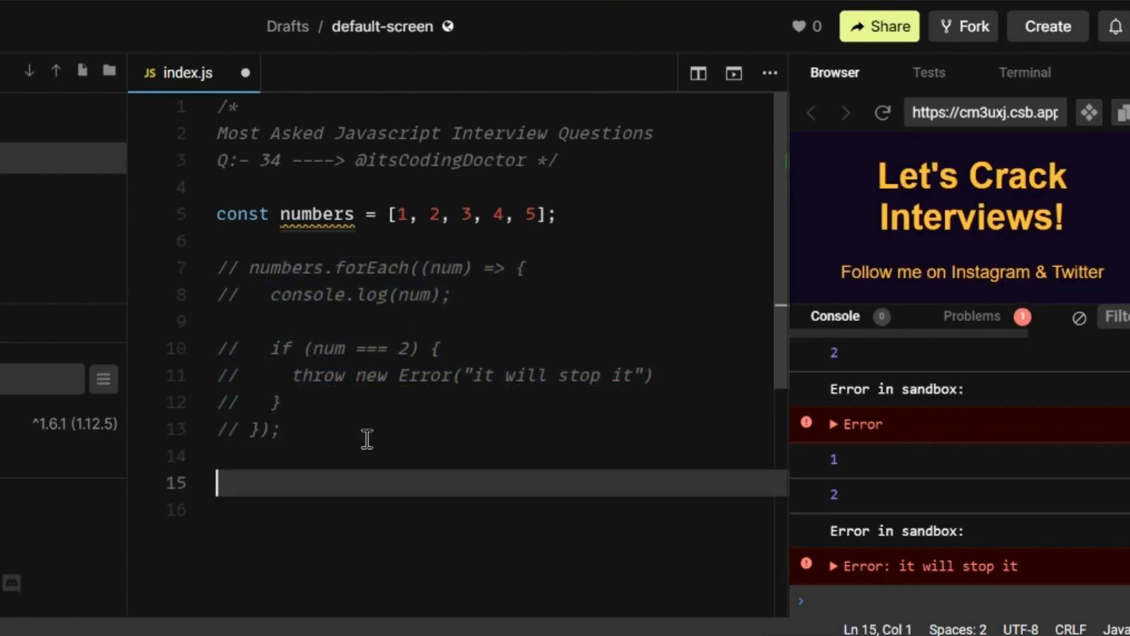
Step: Write for (const num of numbers) logging num and breaking at 2, then clear the console
type("for (const num of")
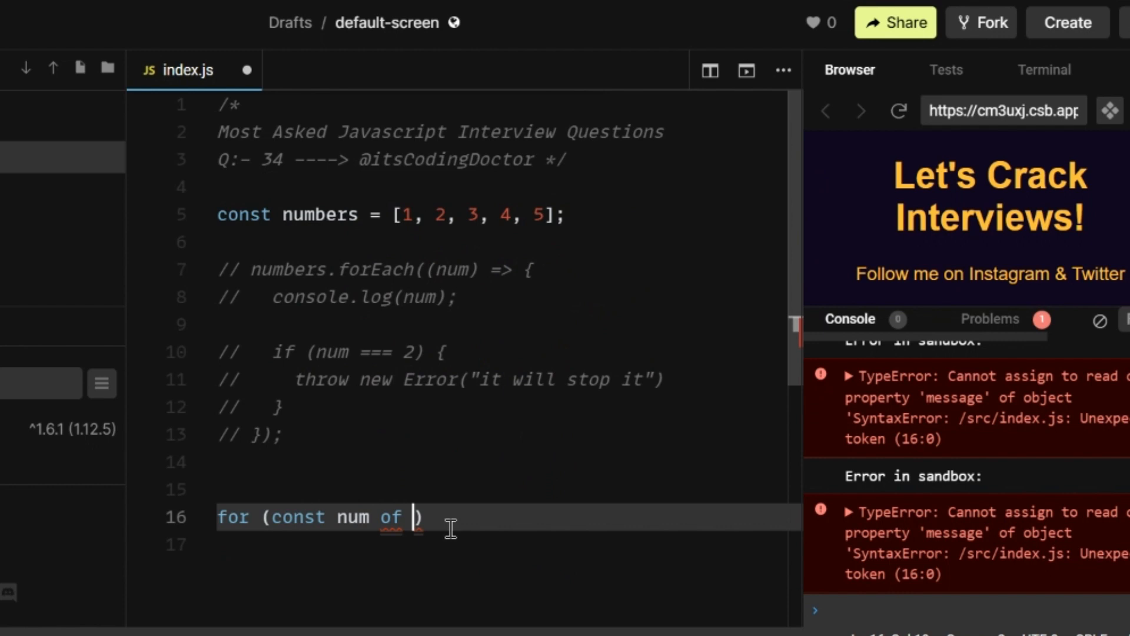
type("numbers")
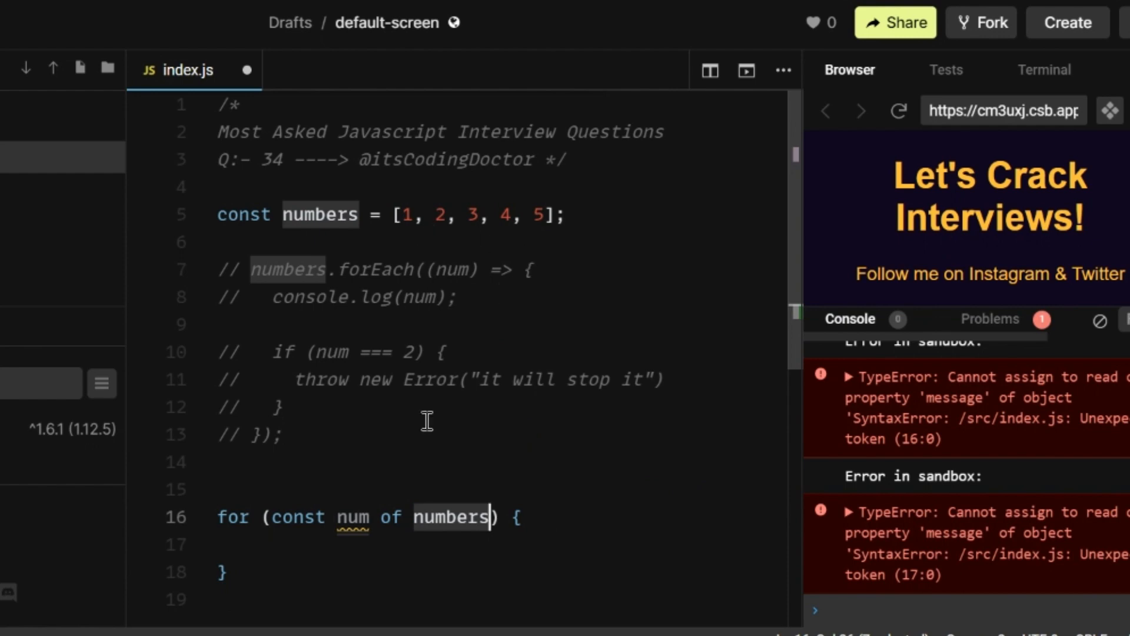
type("con")
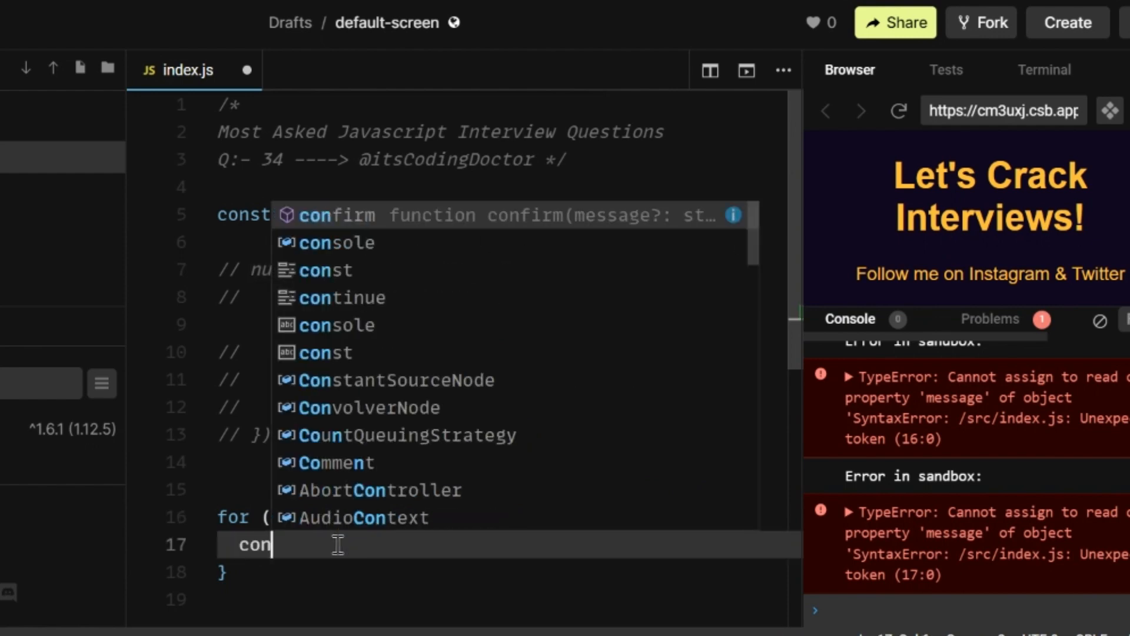
key("Backspace")
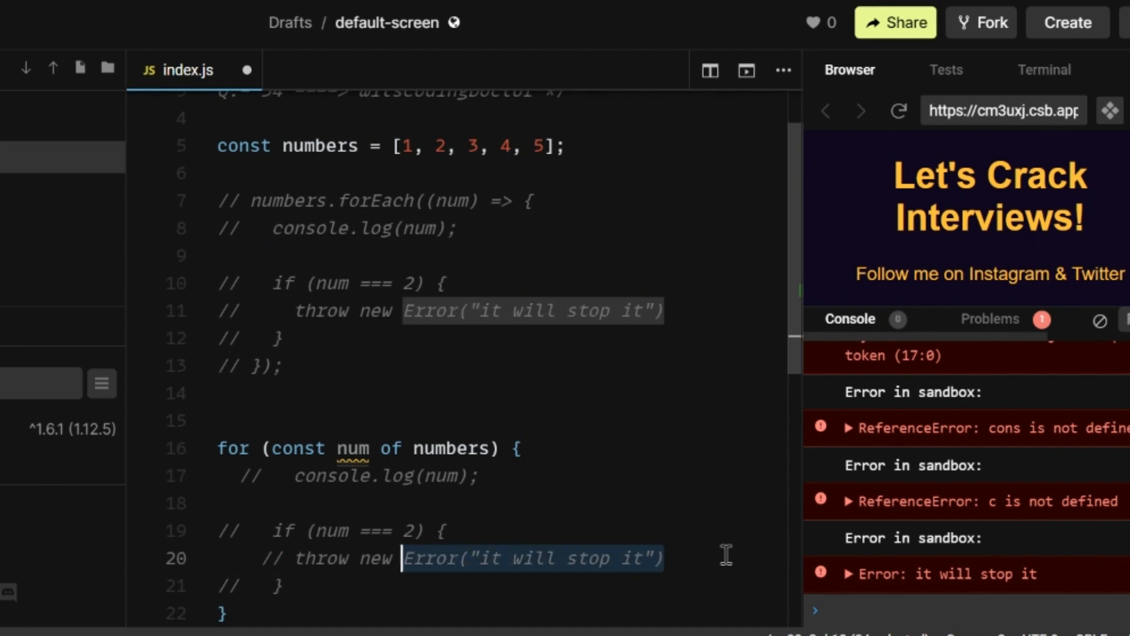
type("break;")
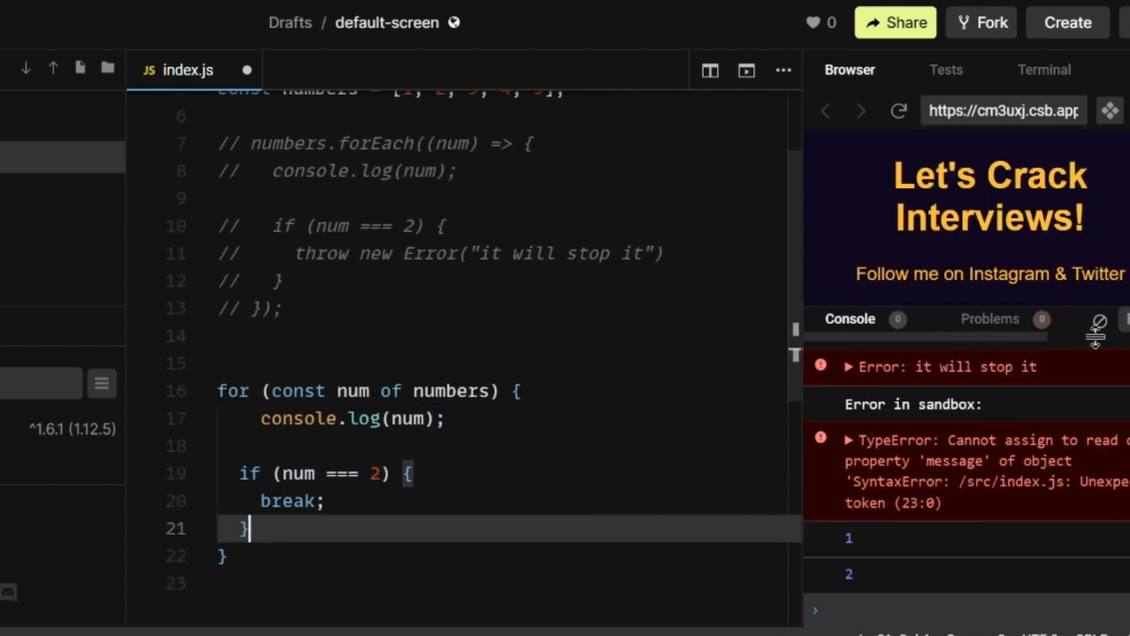
left_click(1098, 322)
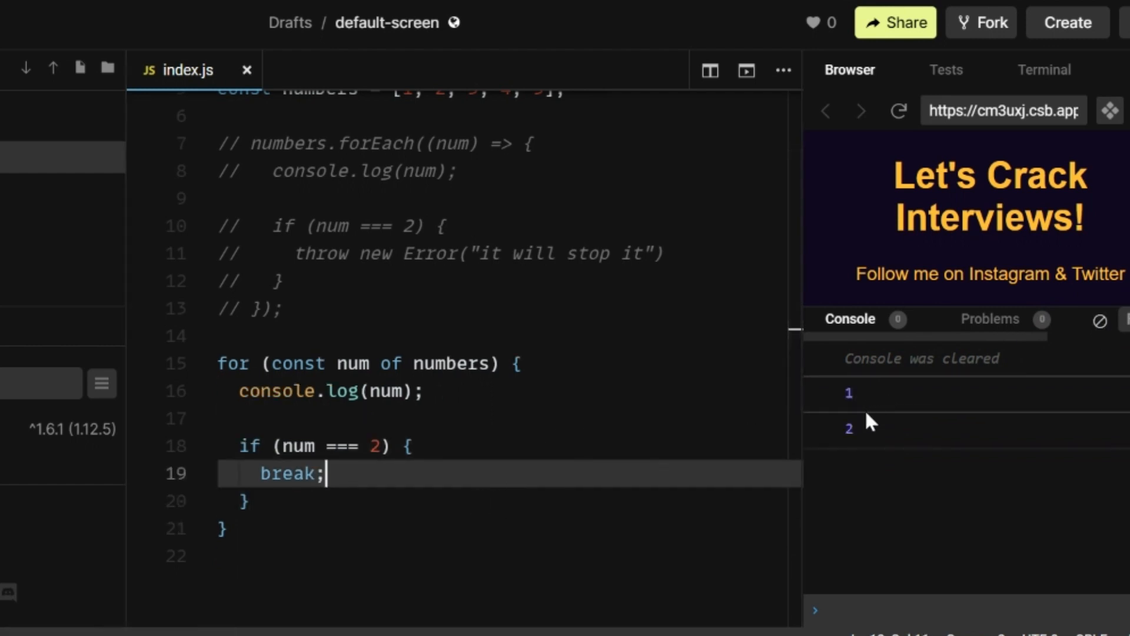
mouse_move(871, 431)
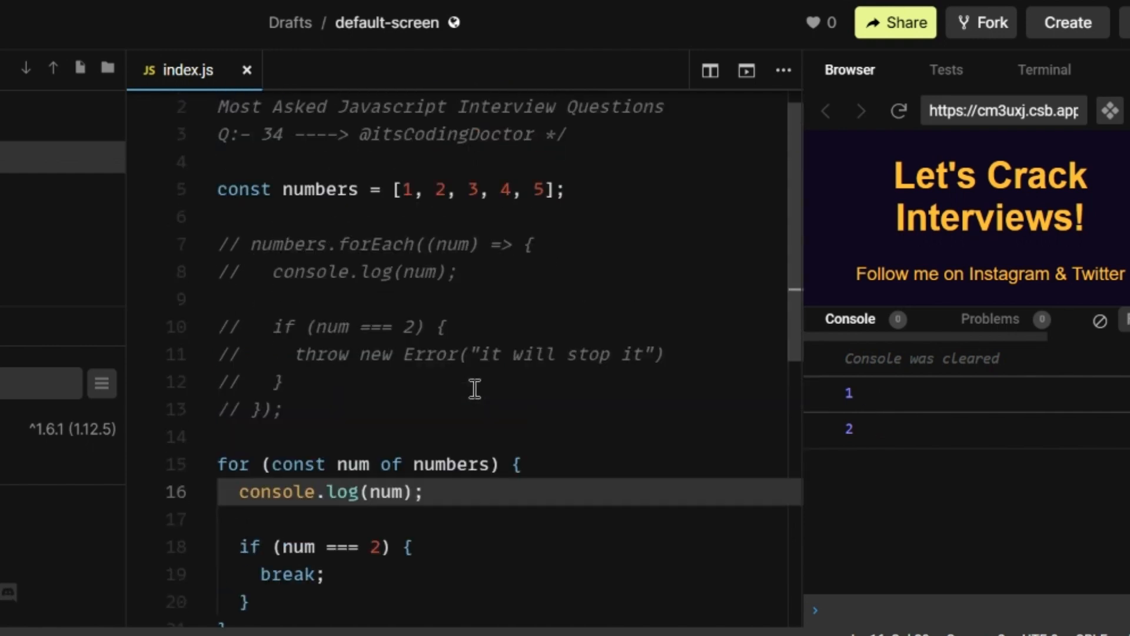
Step: Scroll the saved, auto-formatted index.js with the console showing only 1 and 2
scroll("down", 3)
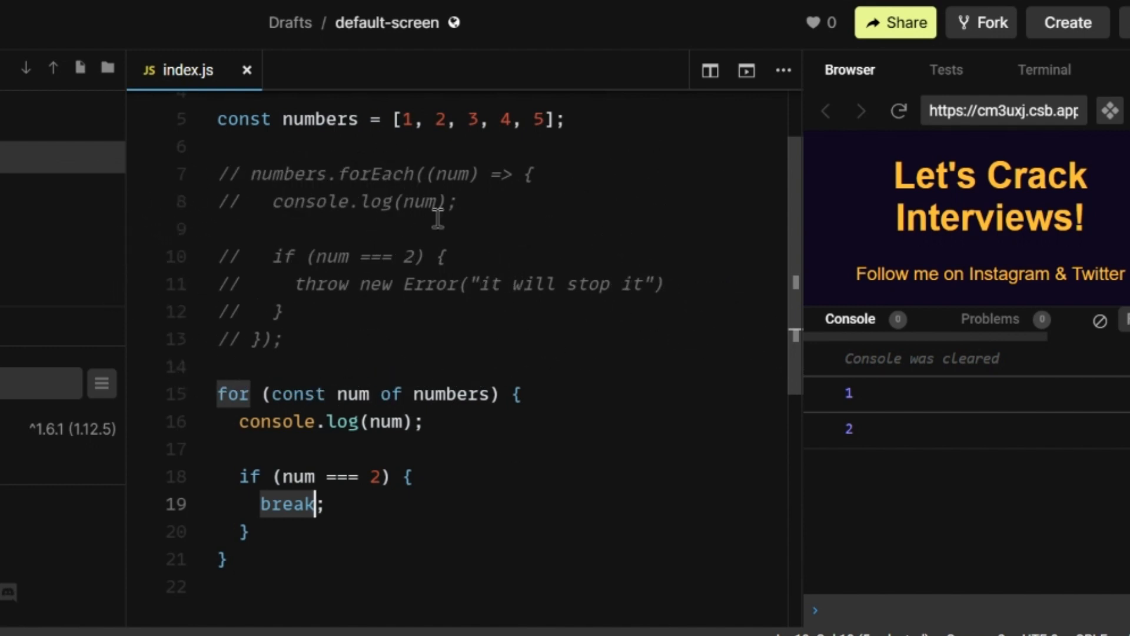
mouse_move(498, 492)
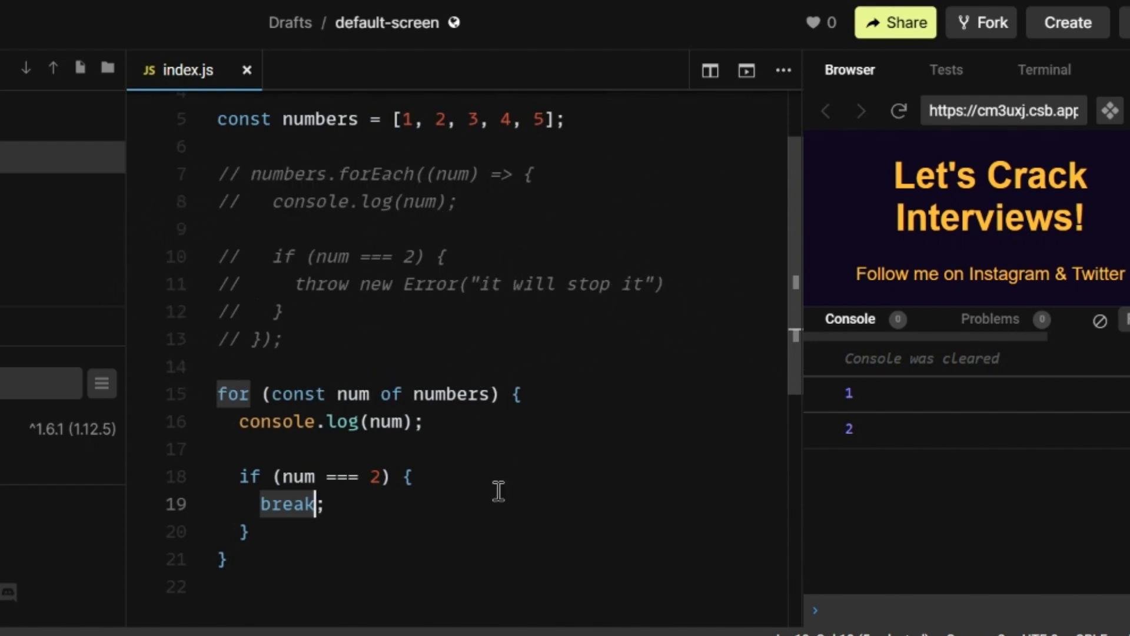